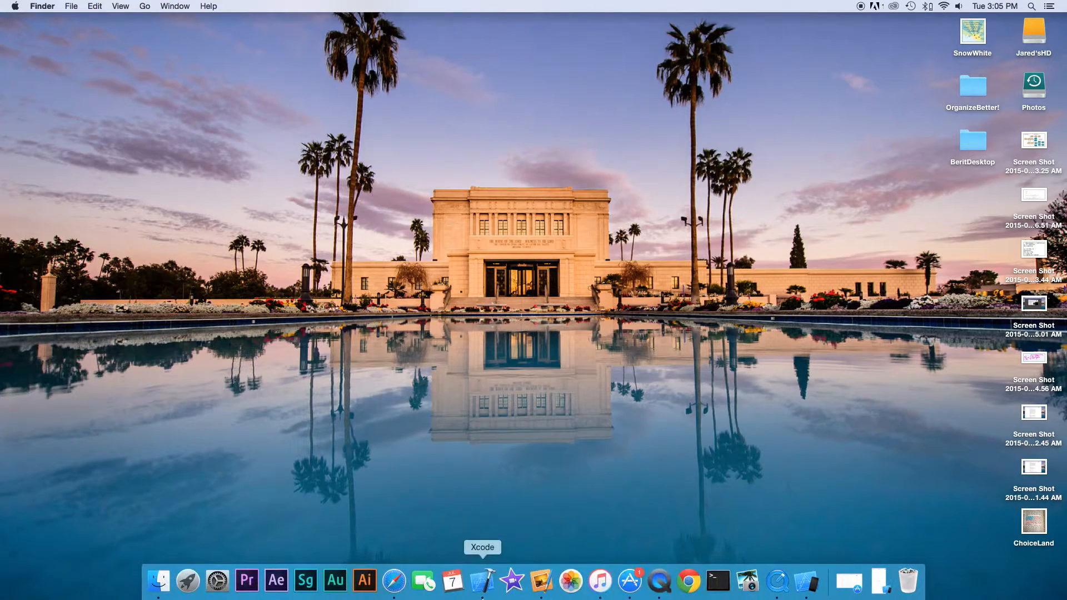
Start a new Single View Application project in Xcode and name it Test.
{"action": "left_click", "coordinate": [482, 580]}
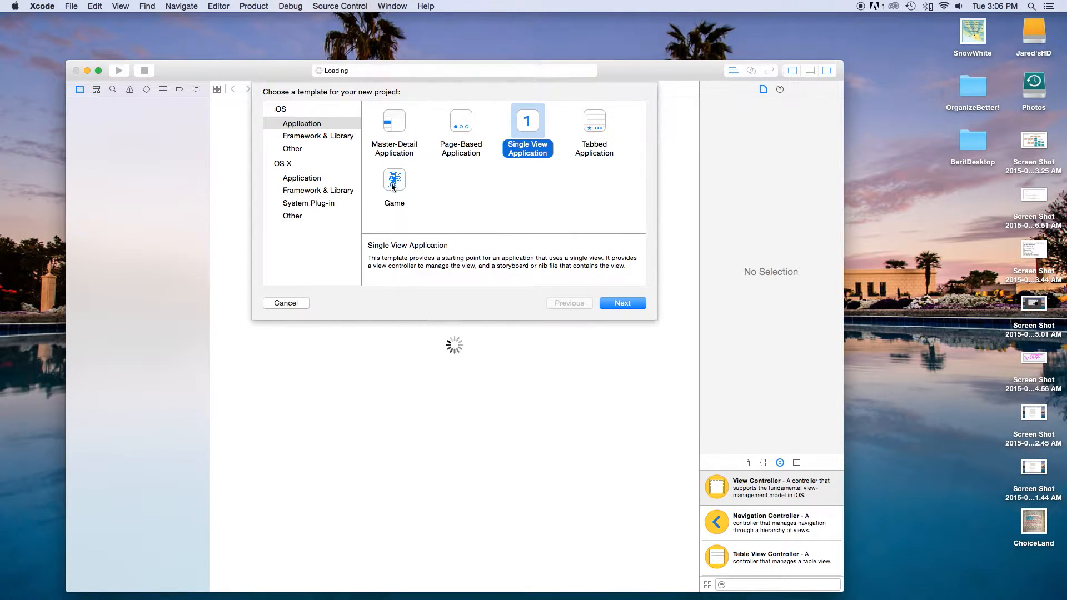
{"action": "mouse_move", "coordinate": [557, 218]}
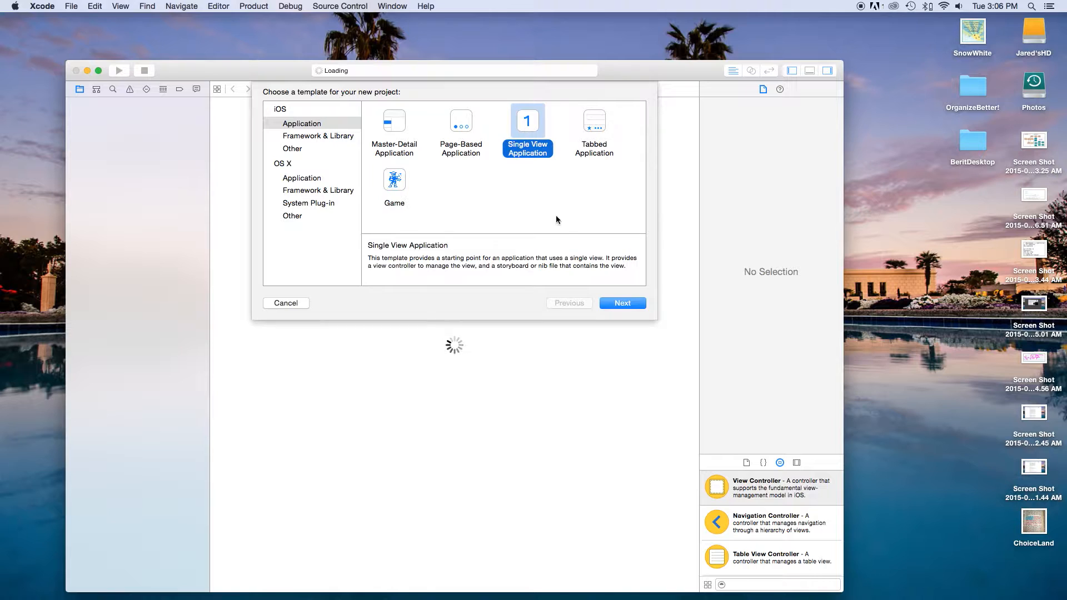
{"action": "left_click", "coordinate": [621, 303]}
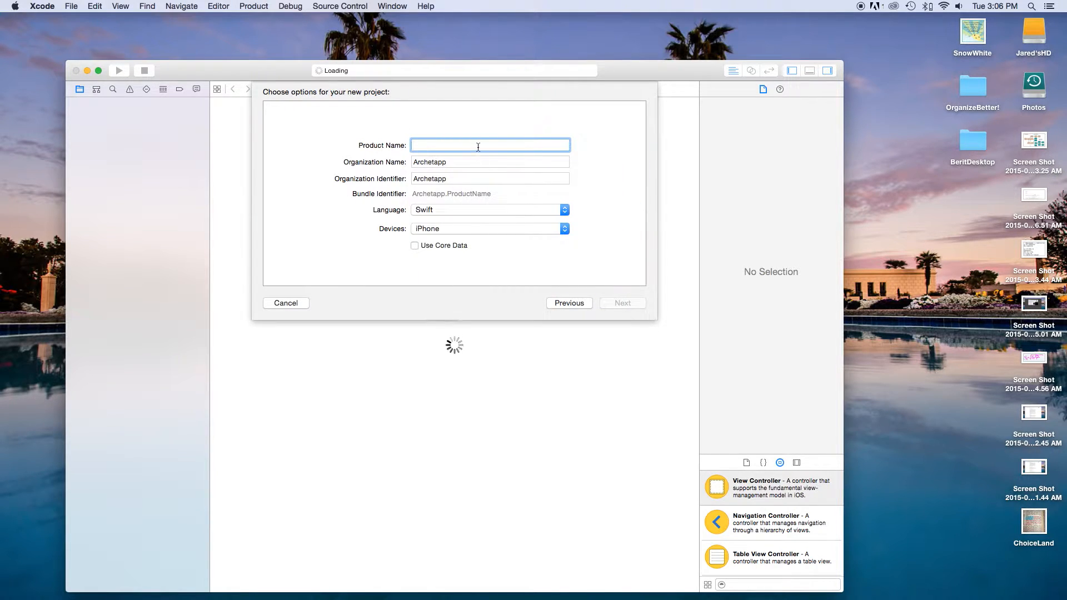
{"action": "type", "text": "Te"}
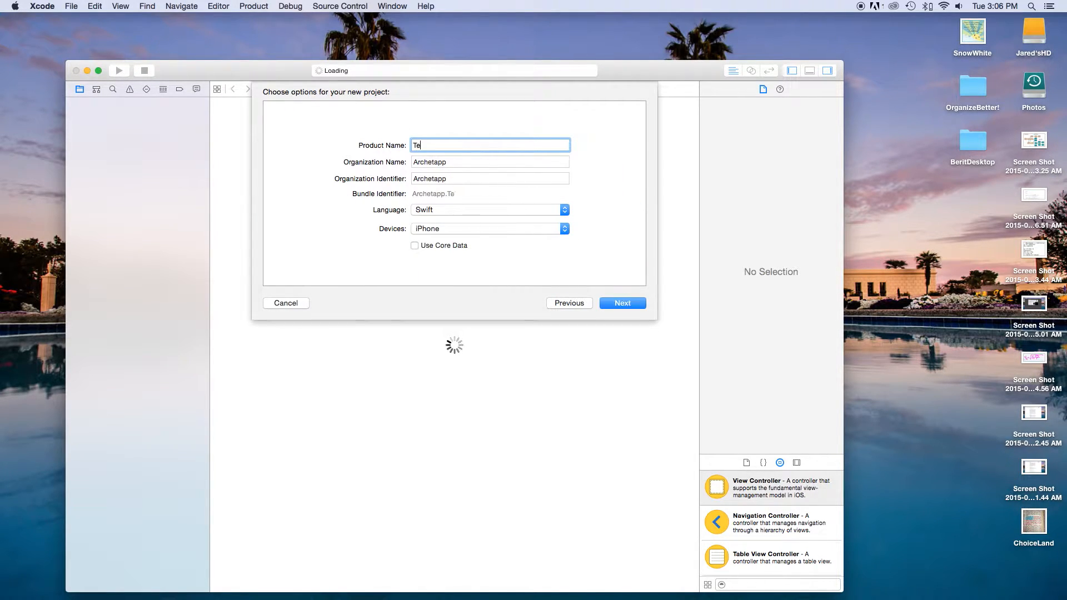
{"action": "type", "text": "st"}
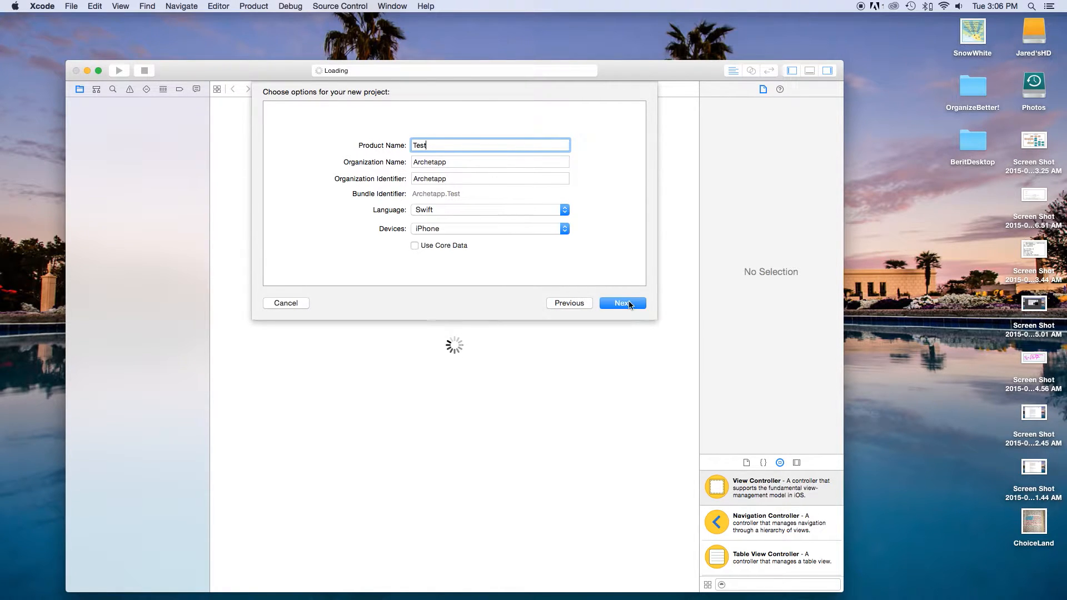
Create the Test project in the chosen folder, replacing the existing Test project.
{"action": "left_click", "coordinate": [621, 303]}
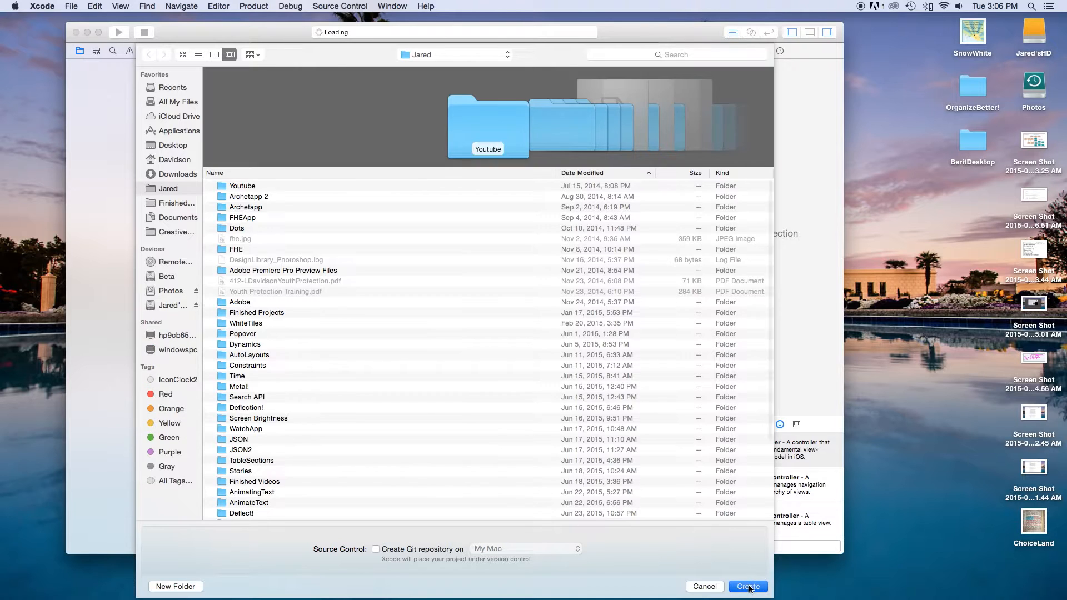
{"action": "left_click", "coordinate": [746, 585]}
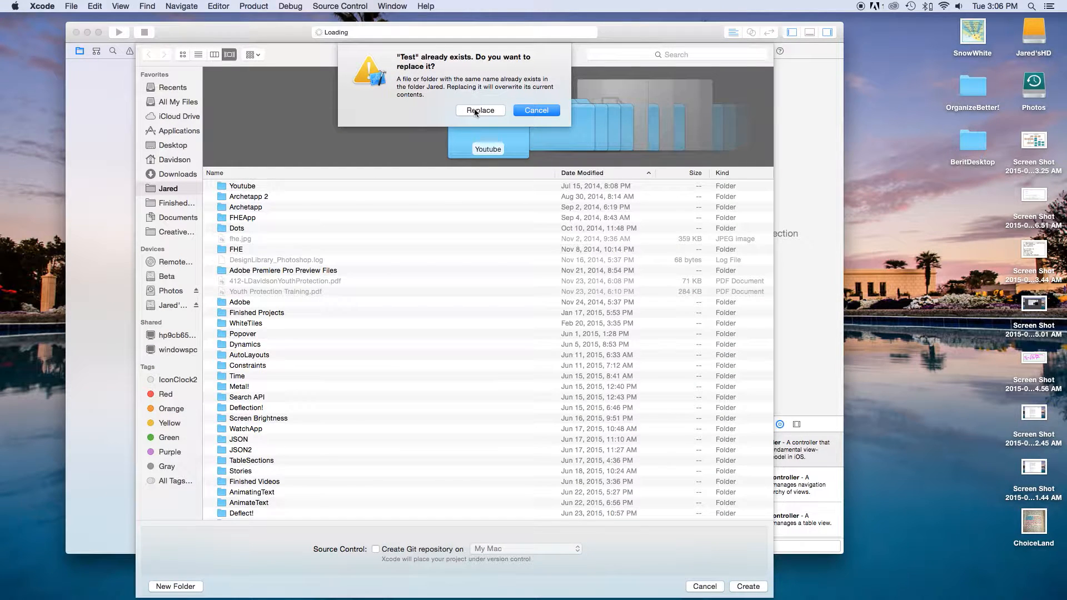
{"action": "left_click", "coordinate": [480, 110]}
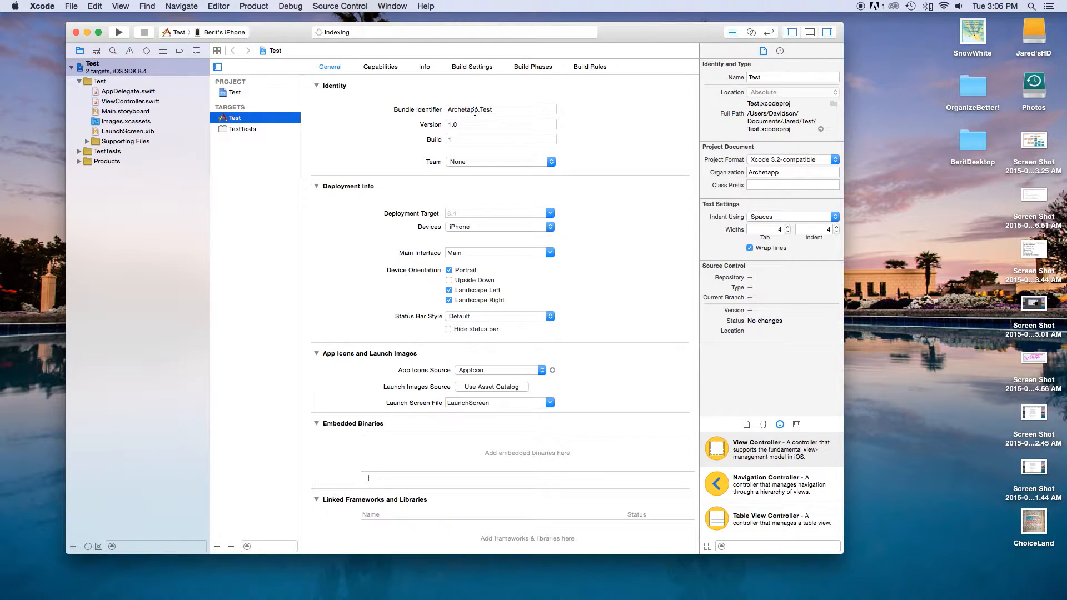
Show Main.storyboard and locate a Button in the Object Library.
{"action": "left_click", "coordinate": [125, 111]}
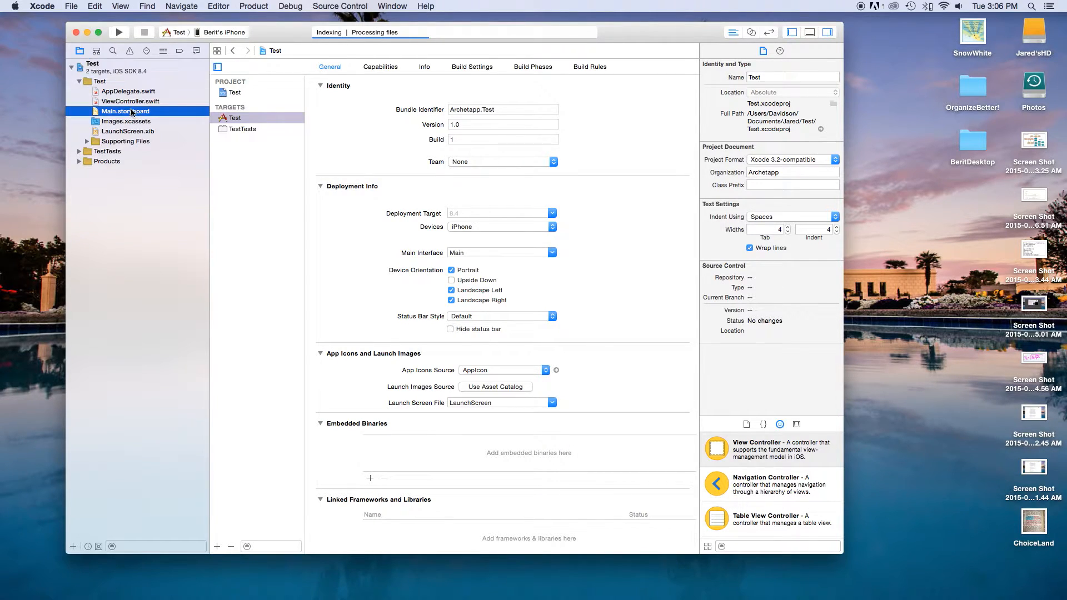
{"action": "left_click", "coordinate": [125, 111]}
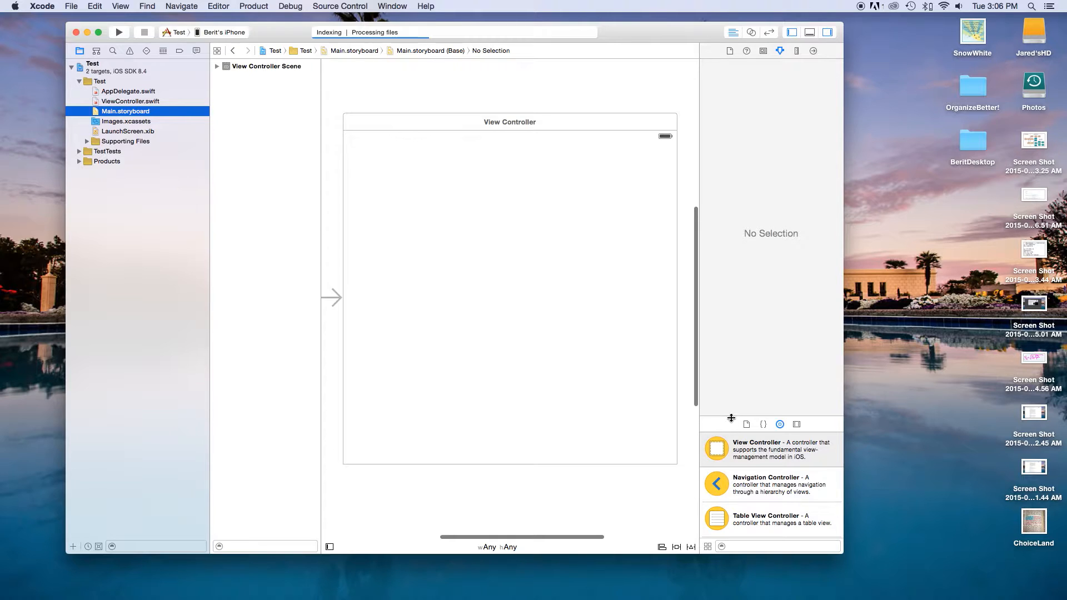
{"action": "scroll", "scroll_direction": "down", "scroll_amount": 3}
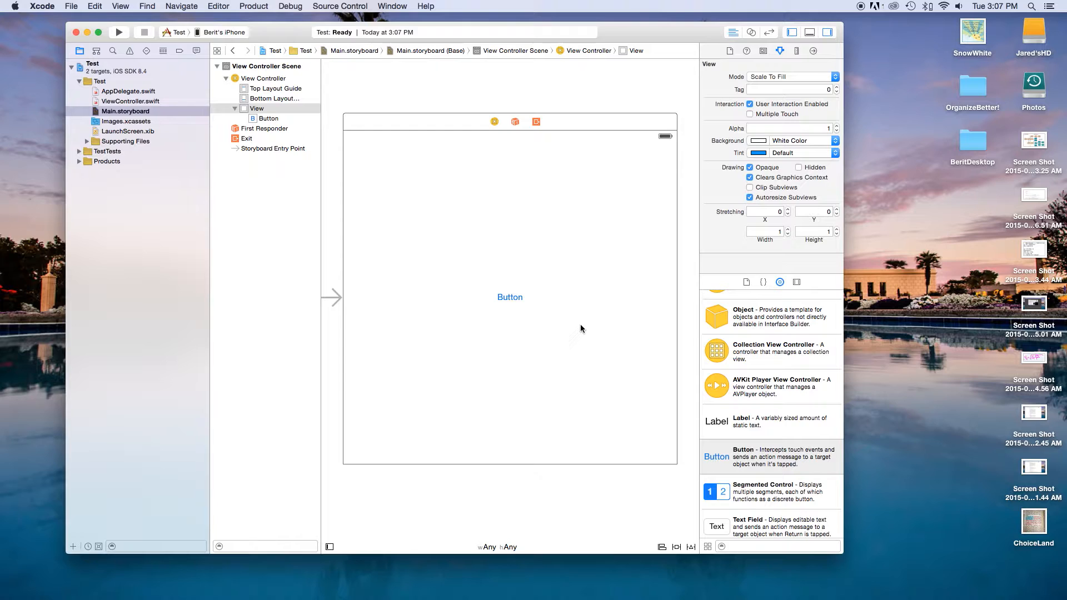
{"action": "mouse_move", "coordinate": [515, 314]}
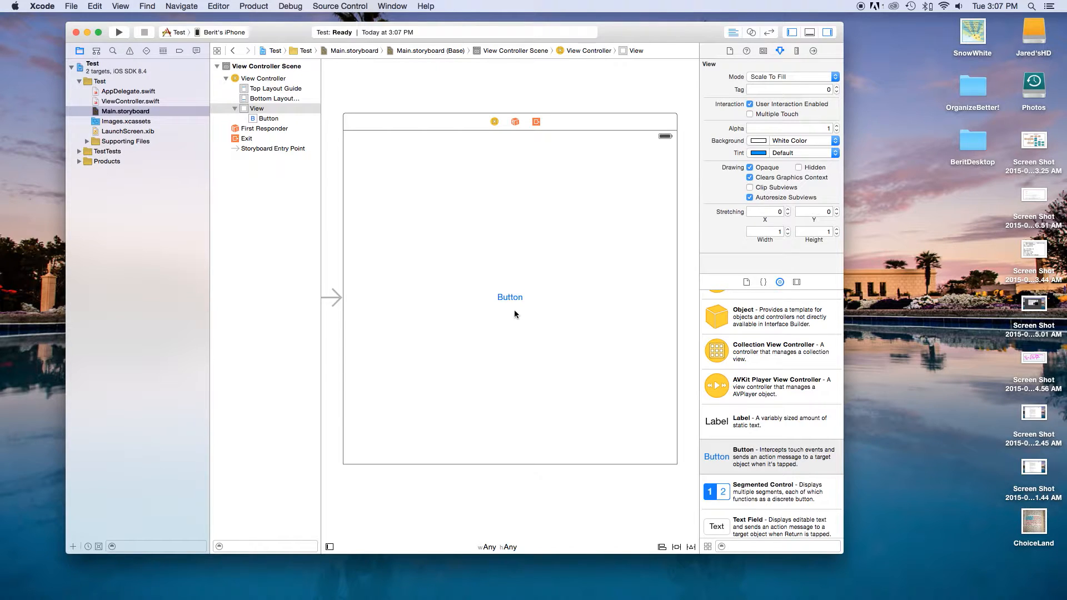
Retitle the button 'Do Something!' and expand the project window to full screen.
{"action": "left_click", "coordinate": [509, 297]}
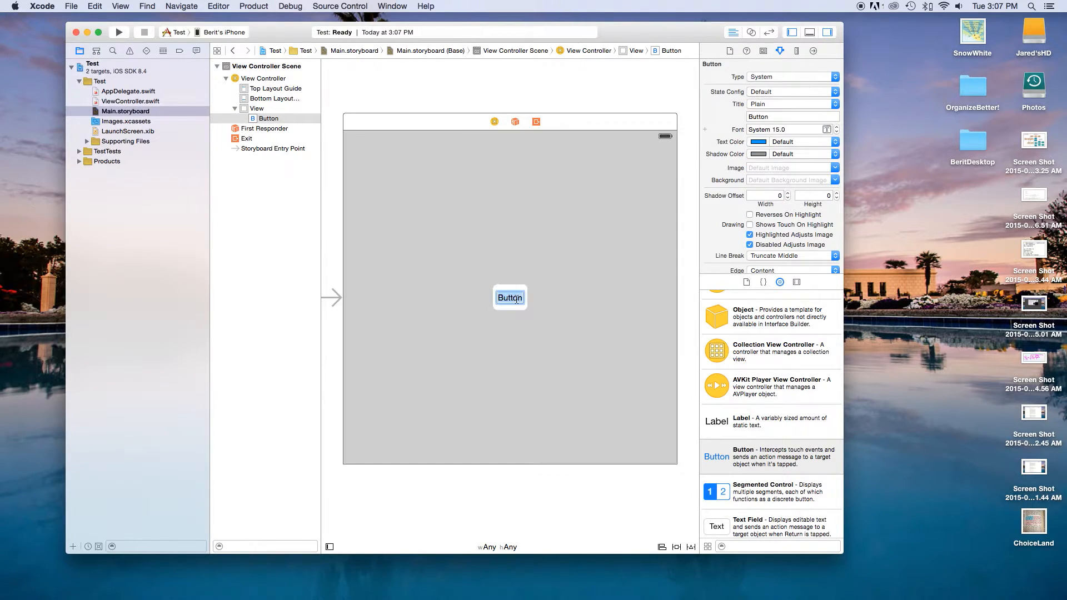
{"action": "type", "text": "Do Something!"}
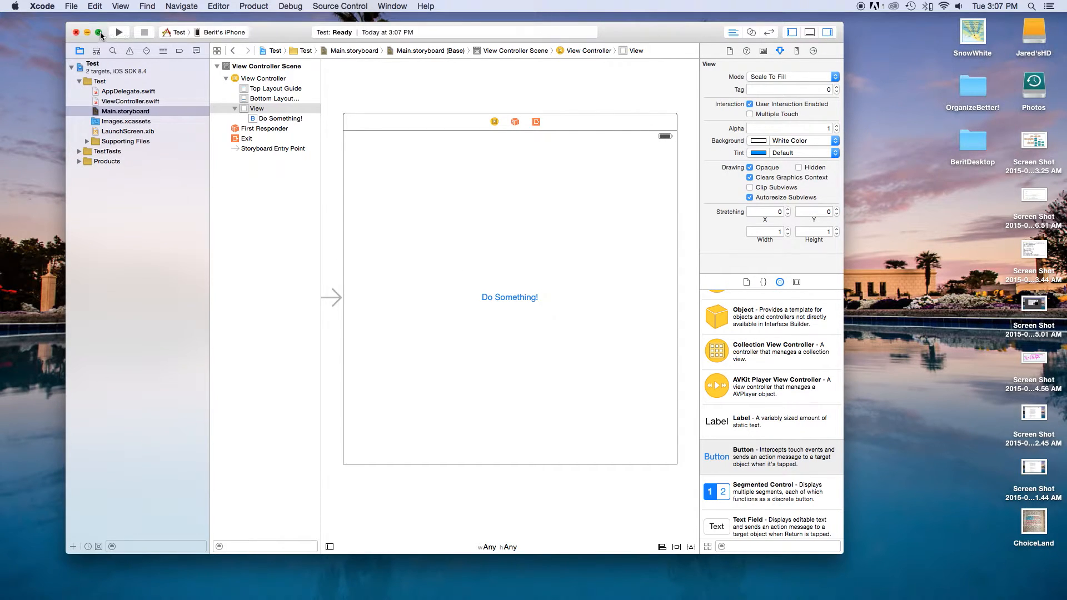
{"action": "left_click", "coordinate": [100, 33]}
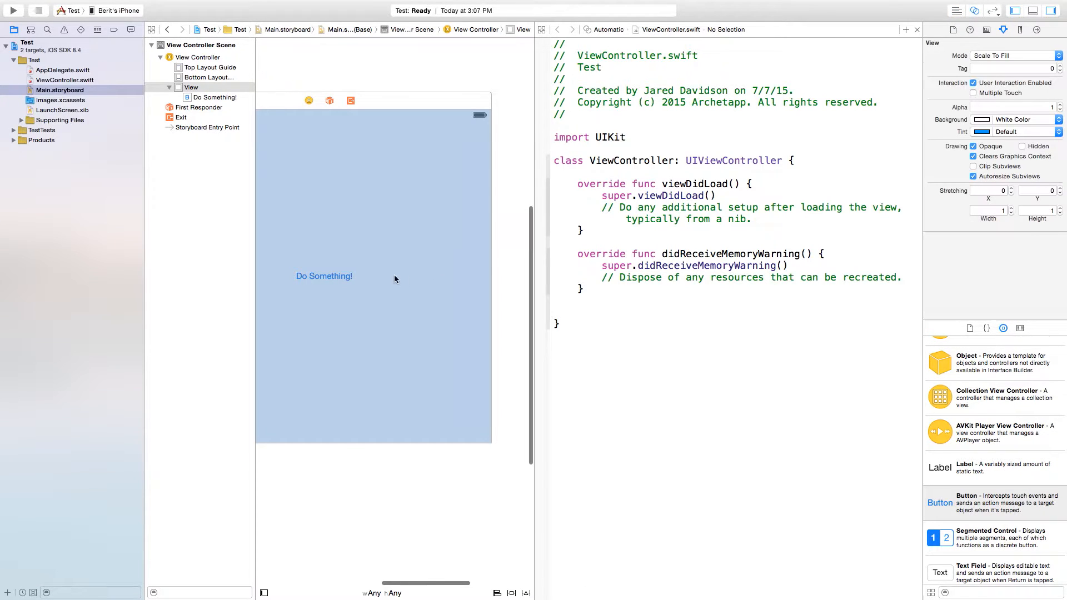
{"action": "left_click", "coordinate": [324, 276]}
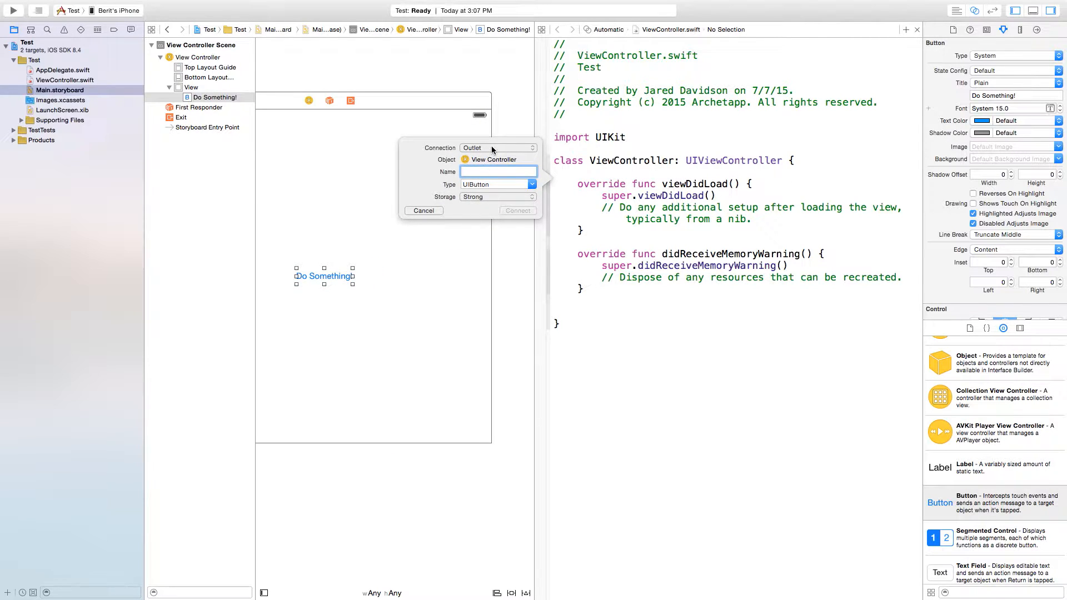
{"action": "left_click", "coordinate": [497, 147]}
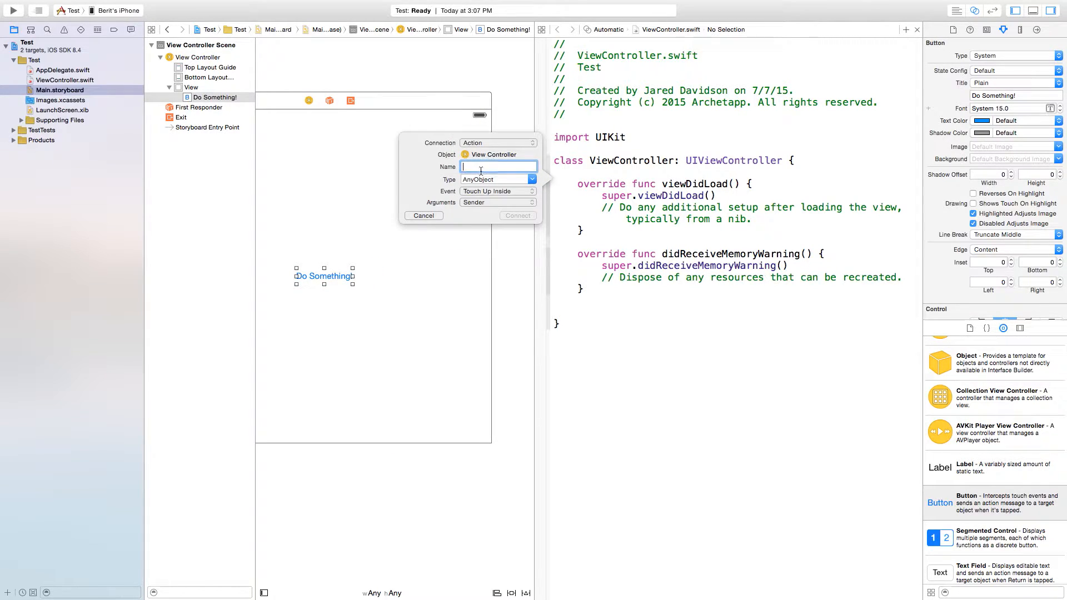
{"action": "type", "text": "DoSomethingAc"}
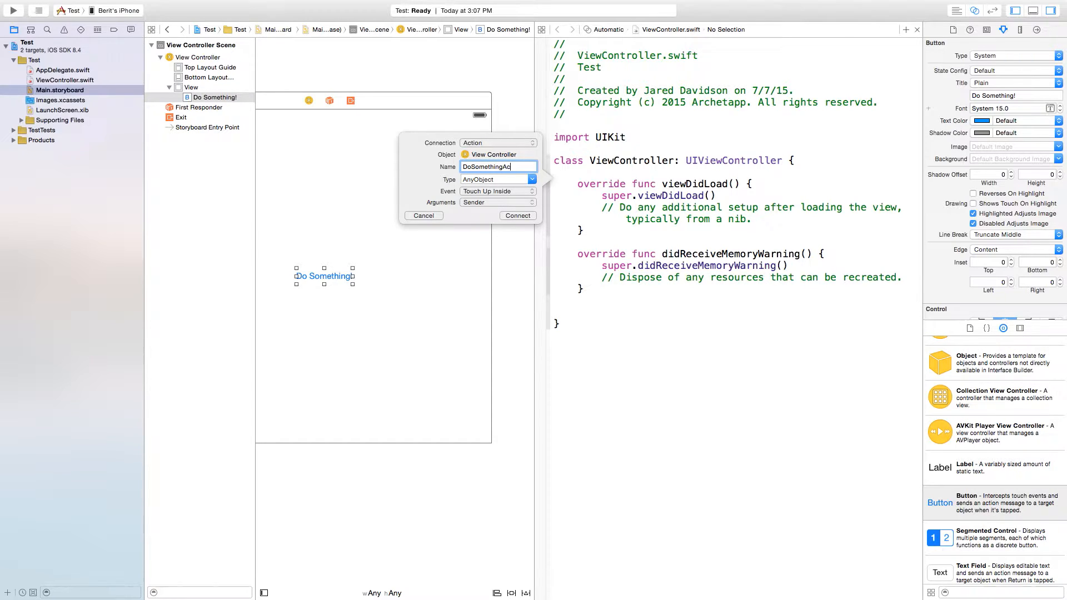
{"action": "left_click", "coordinate": [517, 216]}
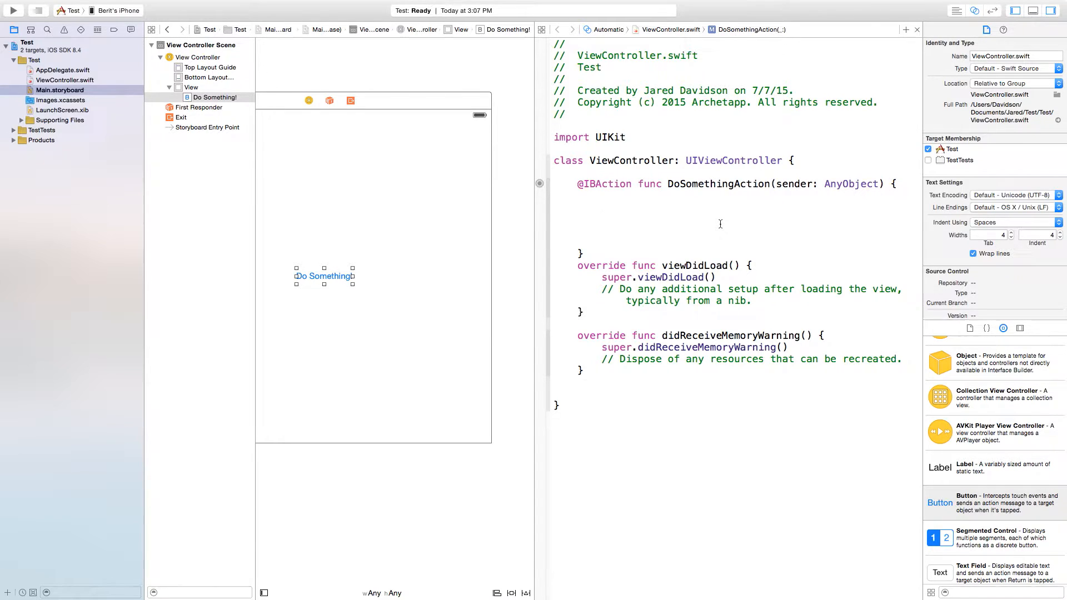
Add 'import AVFoundation' and 'import AudioToolbox' below 'import UIKit' in ViewController.swift.
{"action": "left_click", "coordinate": [674, 144]}
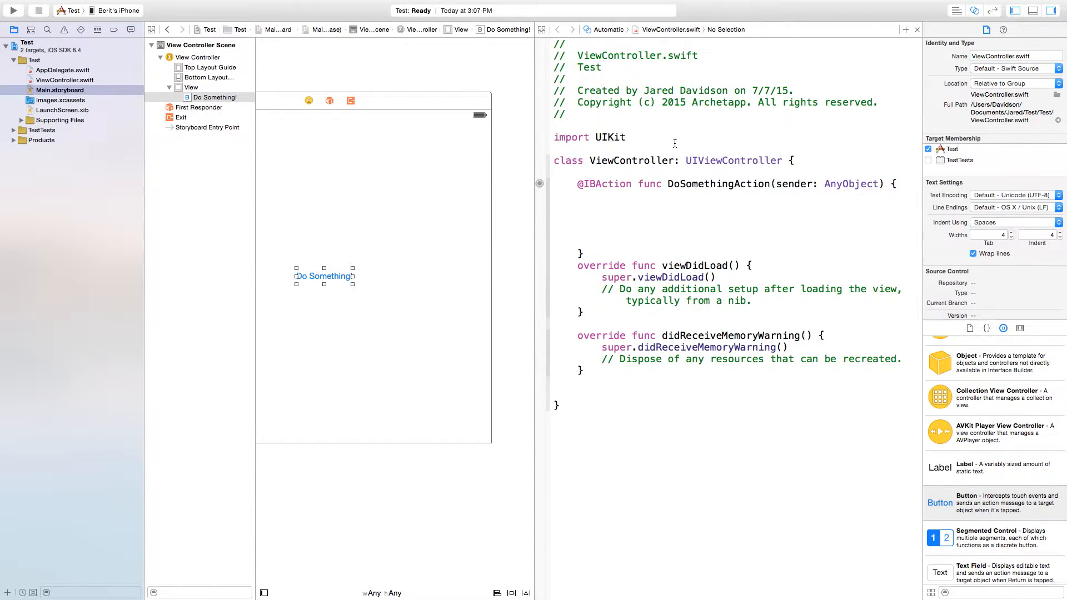
{"action": "type", "text": "im"}
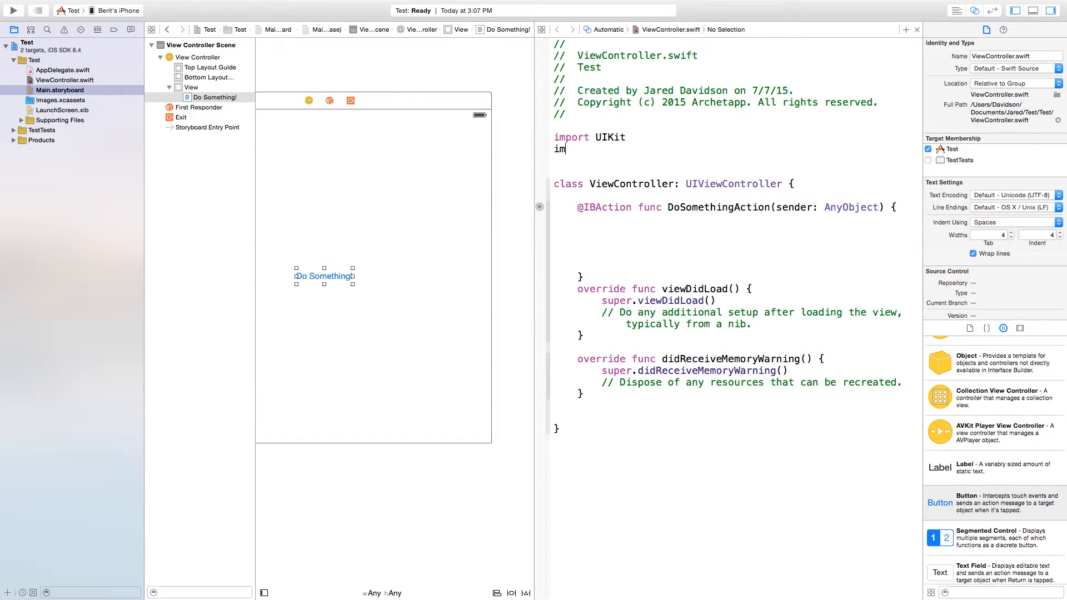
{"action": "type", "text": "port"}
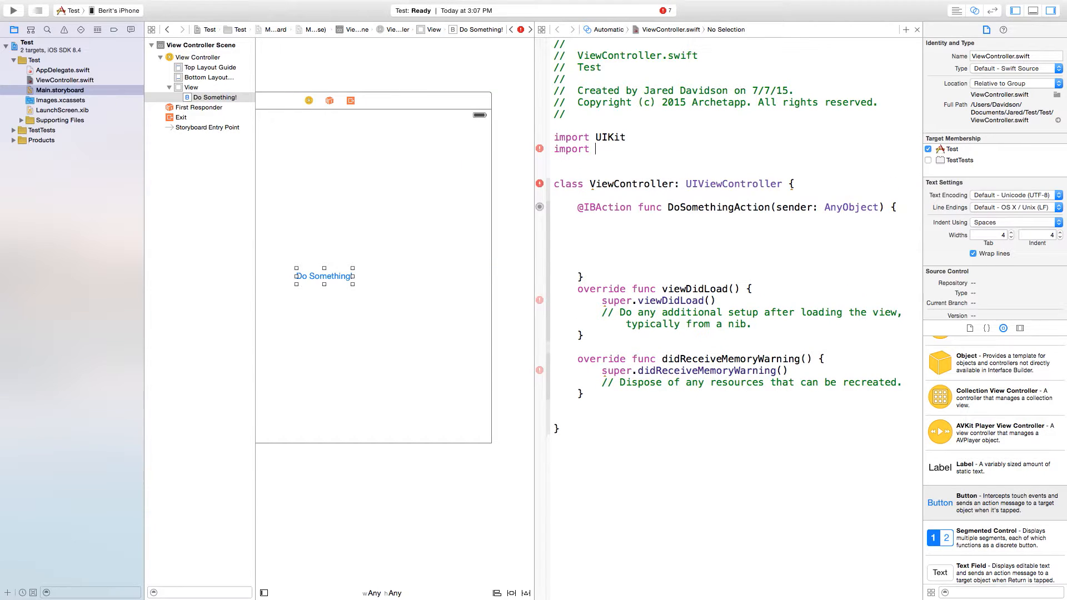
{"action": "type", "text": "A"}
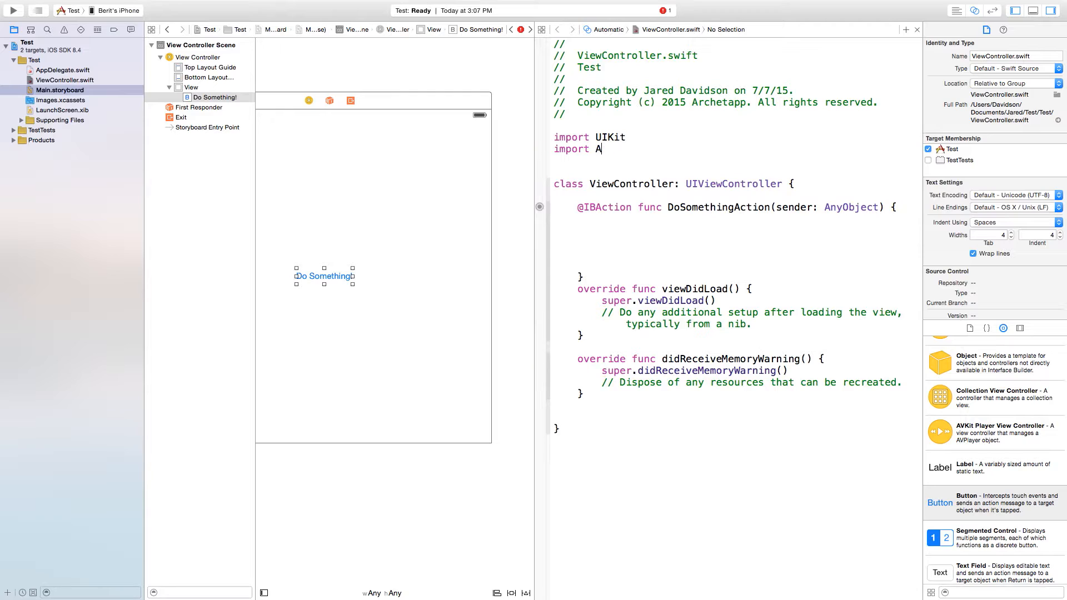
{"action": "type", "text": "VFoundation"}
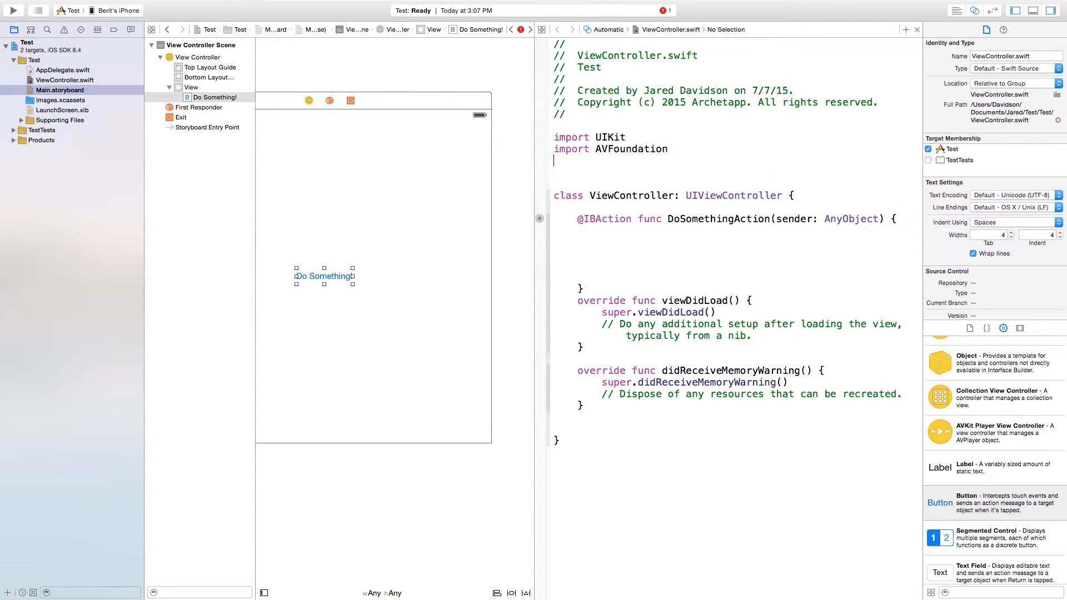
{"action": "type", "text": "import"}
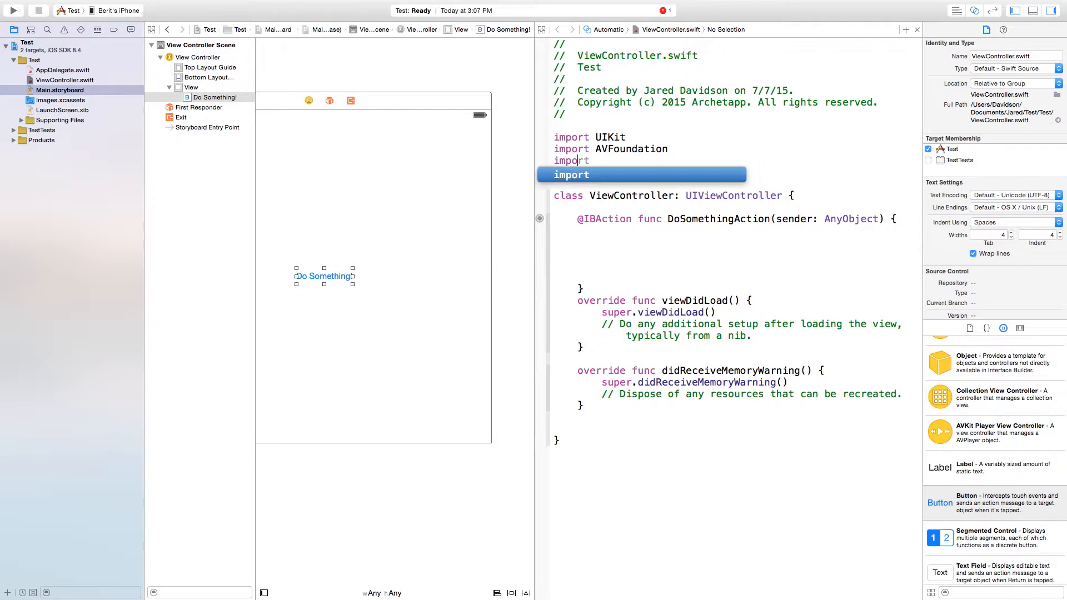
{"action": "type", "text": "Audio"}
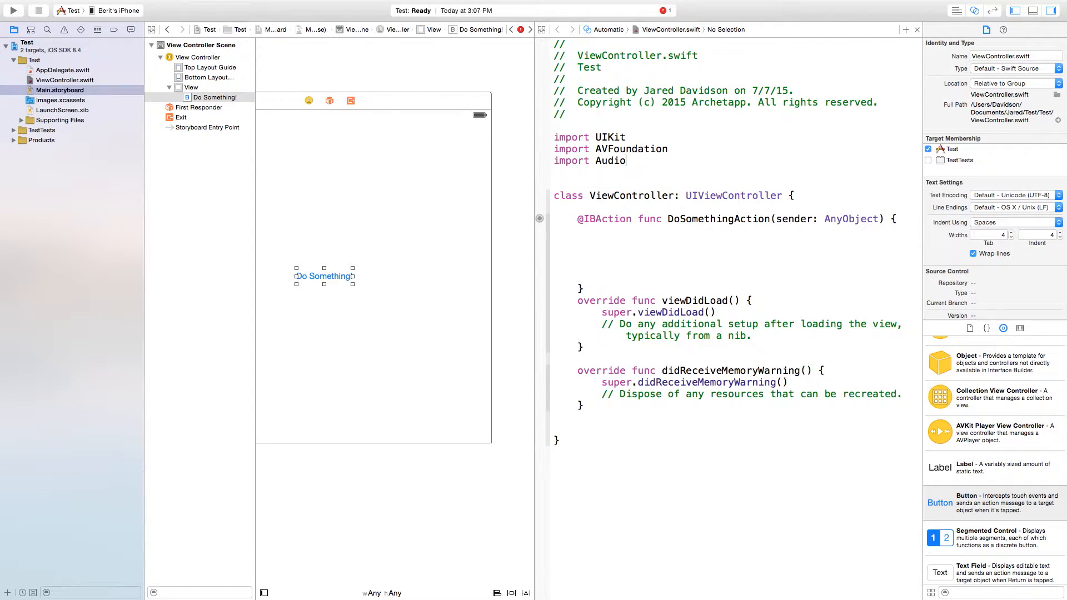
{"action": "type", "text": "Toolbox"}
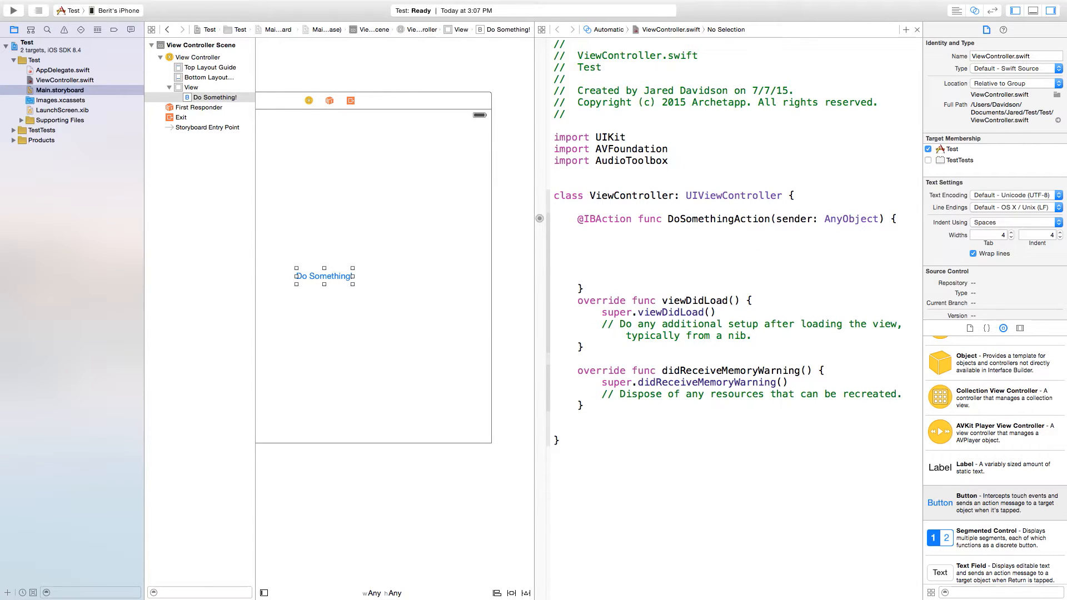
{"action": "left_click", "coordinate": [667, 160]}
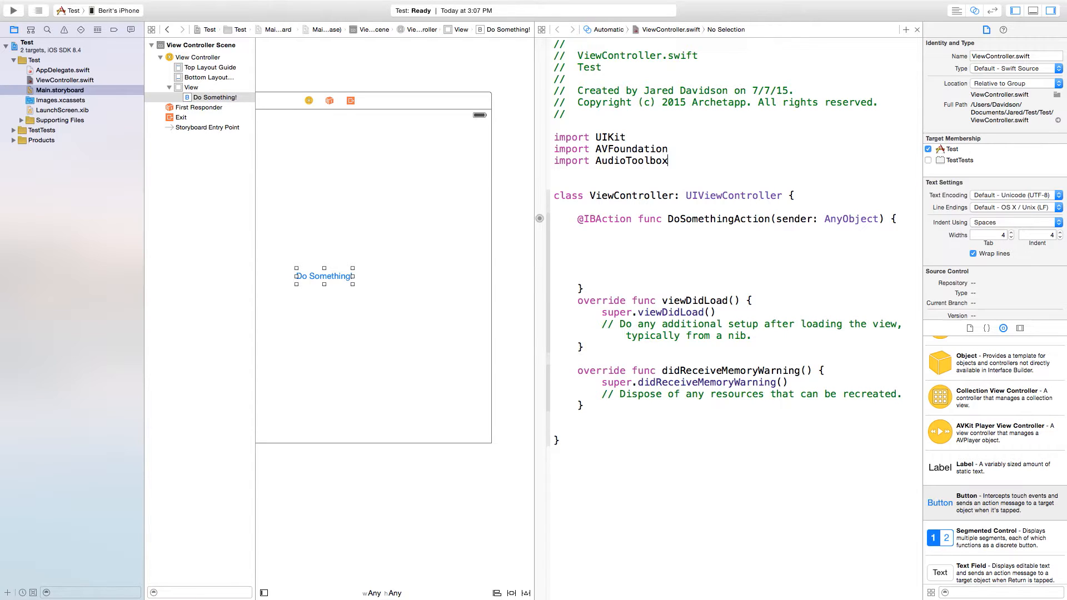
Call AudioServicesPlaySystemSound(SystemSoundID(1000)) inside DoSomethingAction.
{"action": "left_click", "coordinate": [652, 259]}
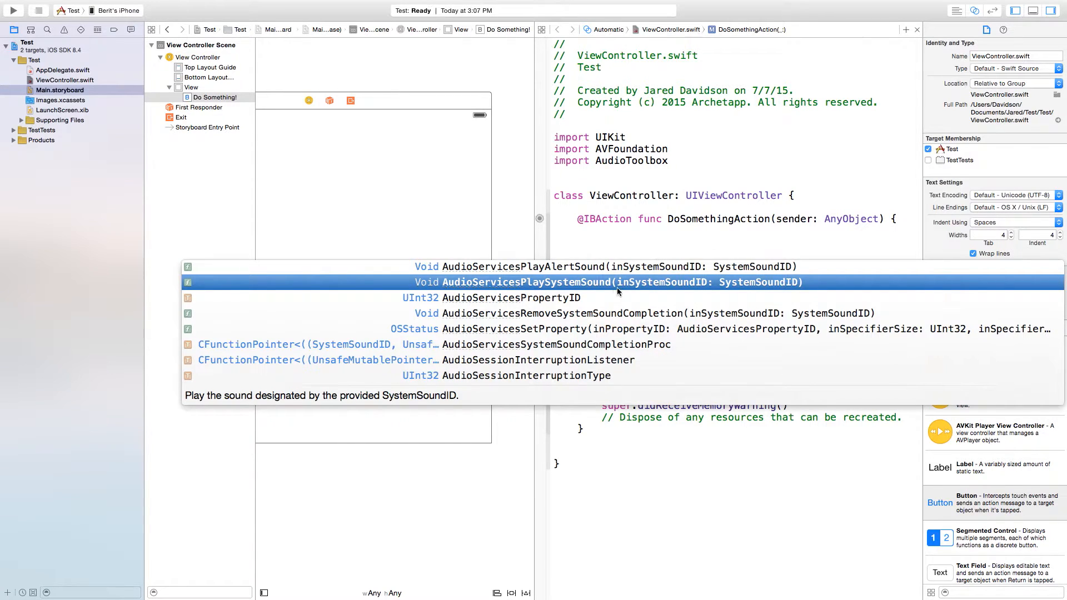
{"action": "left_click", "coordinate": [612, 281]}
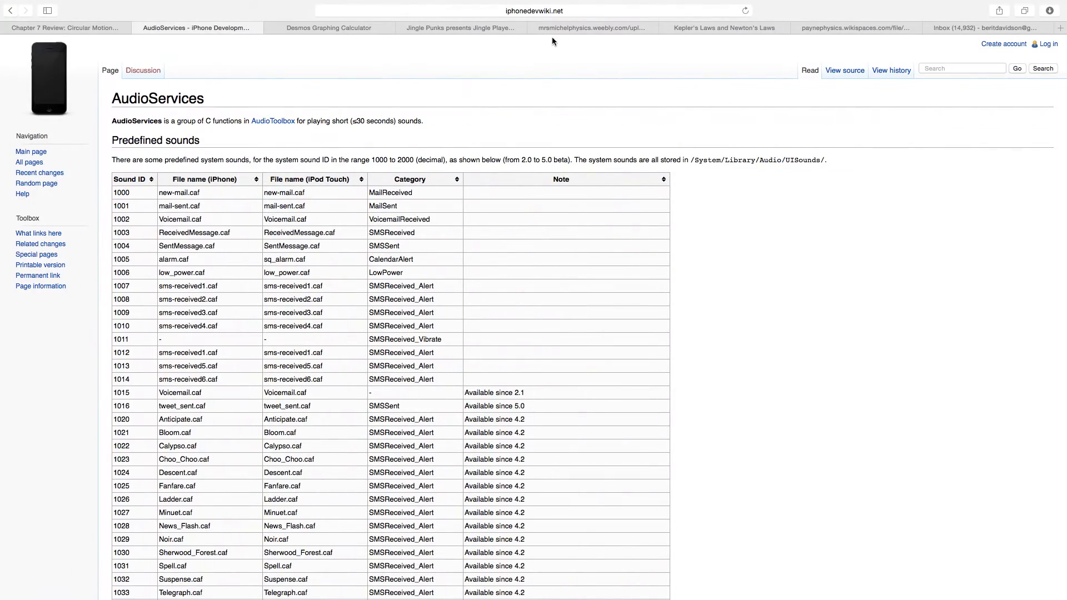
{"action": "scroll", "scroll_direction": "down", "scroll_amount": 3}
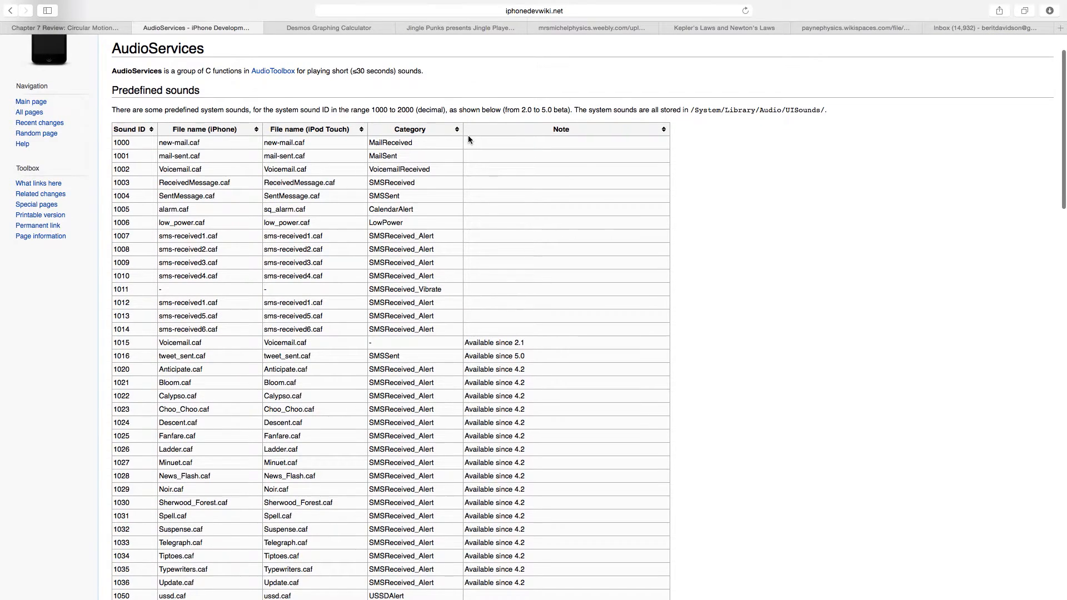
{"action": "scroll", "scroll_direction": "up", "scroll_amount": 3}
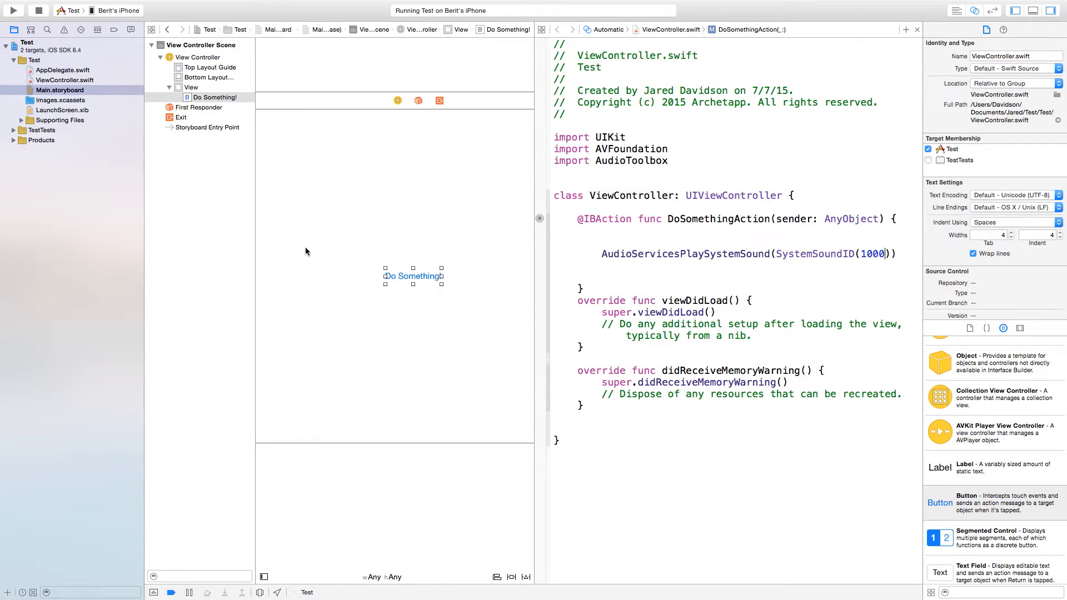
Add the missing Auto Layout constraints to the Do Something! button and run the app.
{"action": "left_click", "coordinate": [412, 276]}
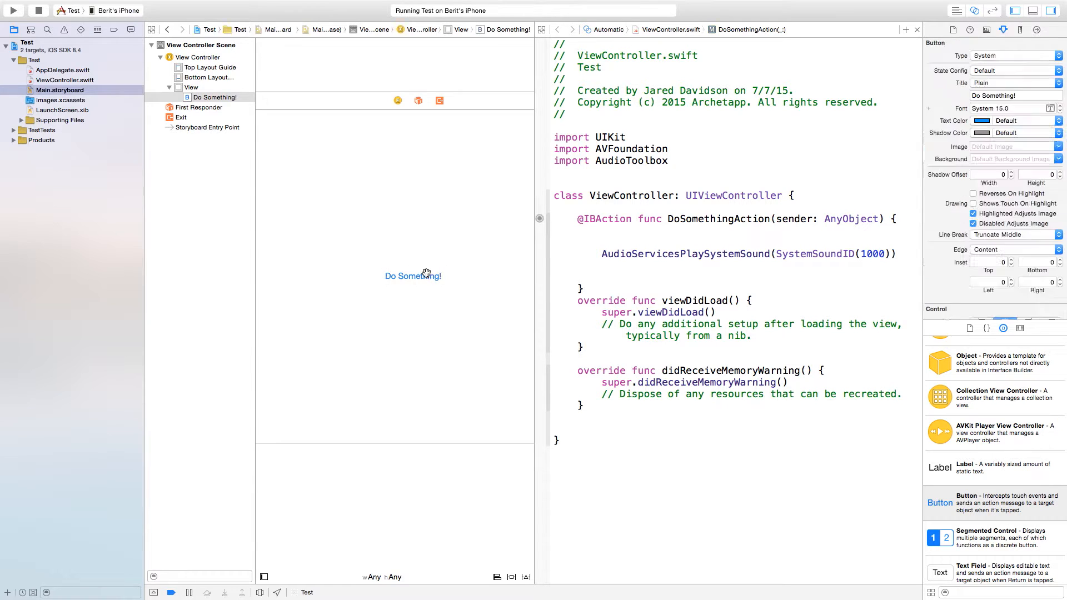
{"action": "left_click", "coordinate": [525, 577]}
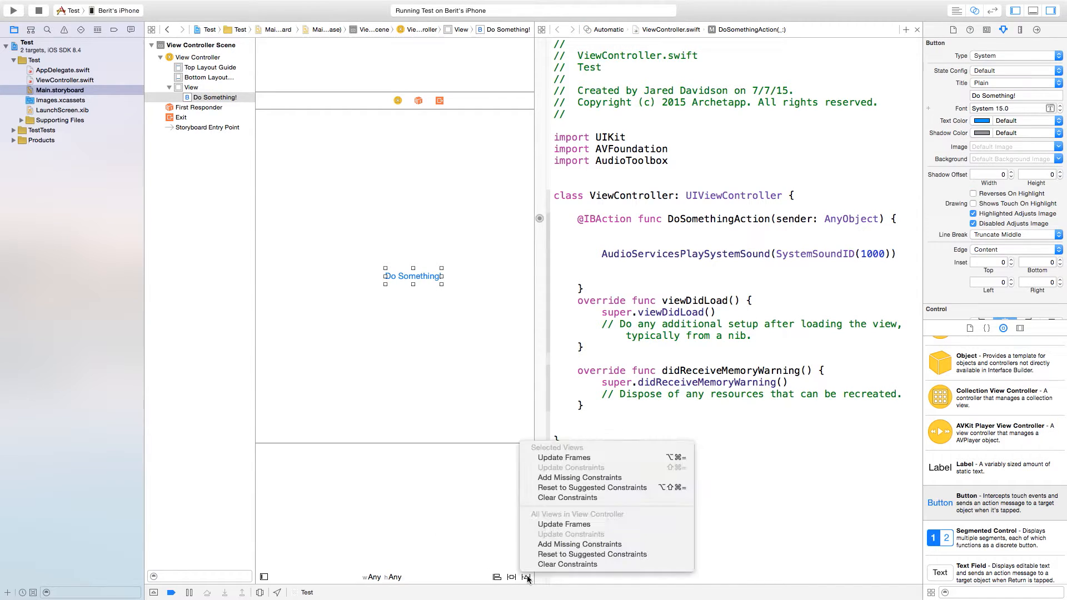
{"action": "mouse_move", "coordinate": [579, 477]}
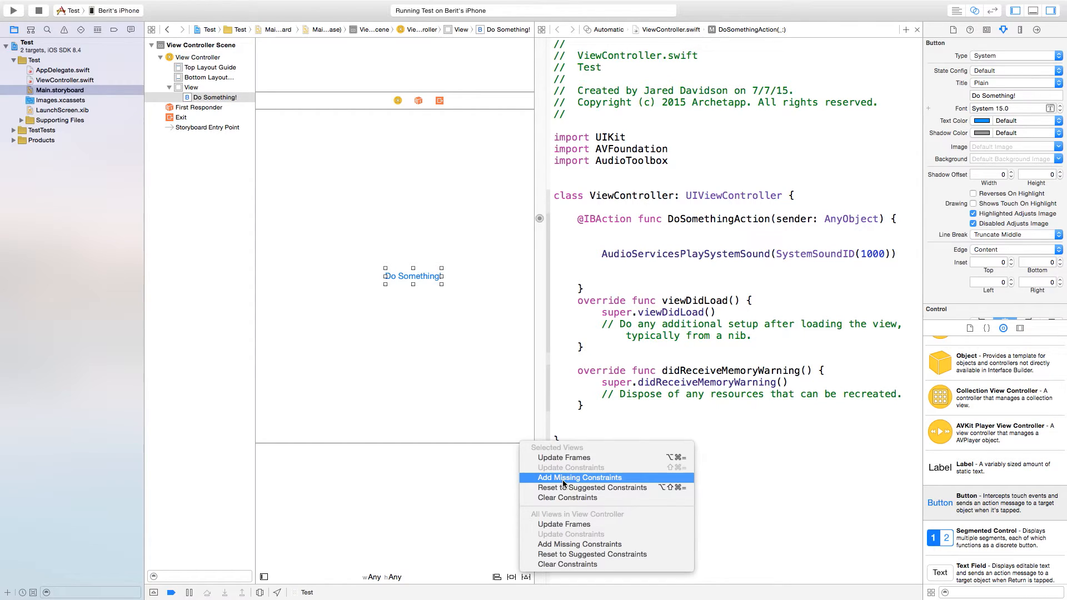
{"action": "left_click", "coordinate": [578, 476]}
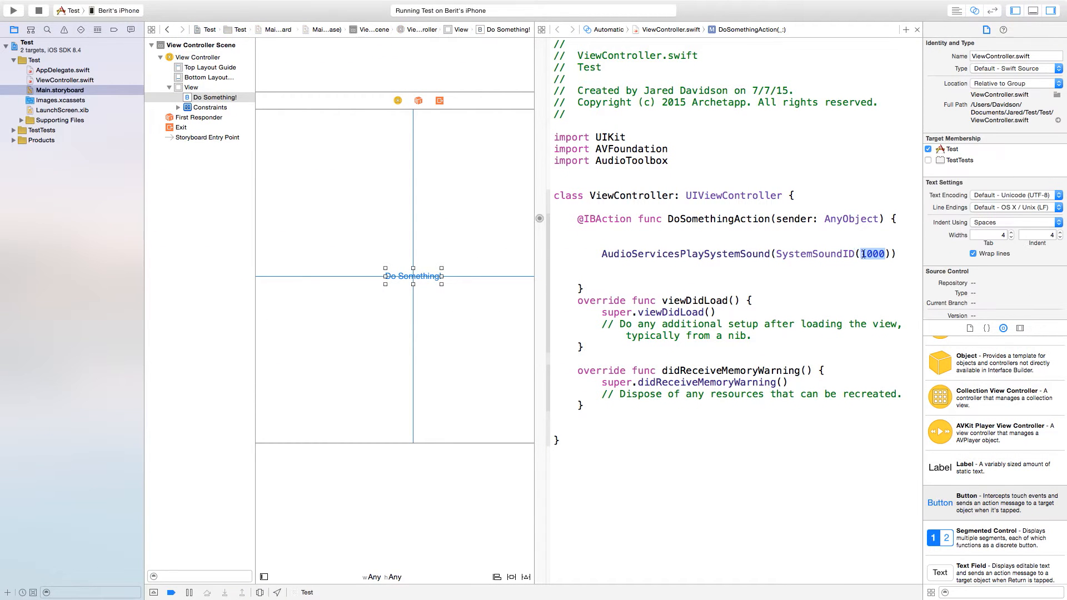
{"action": "left_click", "coordinate": [12, 10]}
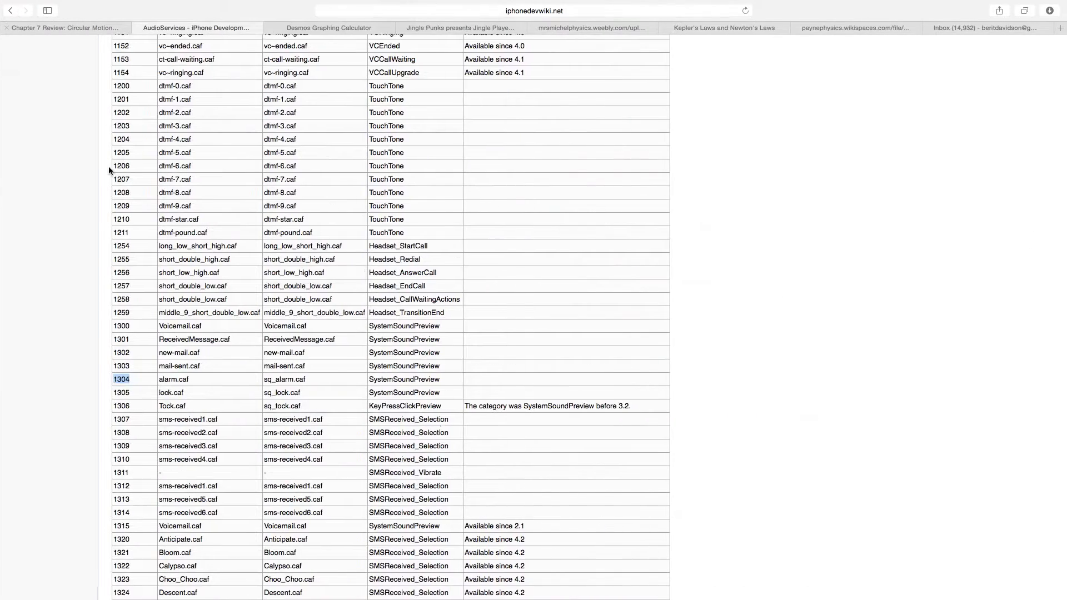
Scroll the iPhoneDevWiki AudioServices table down to sound ID 1304, alarm.caf.
{"action": "scroll", "scroll_direction": "down", "scroll_amount": 3}
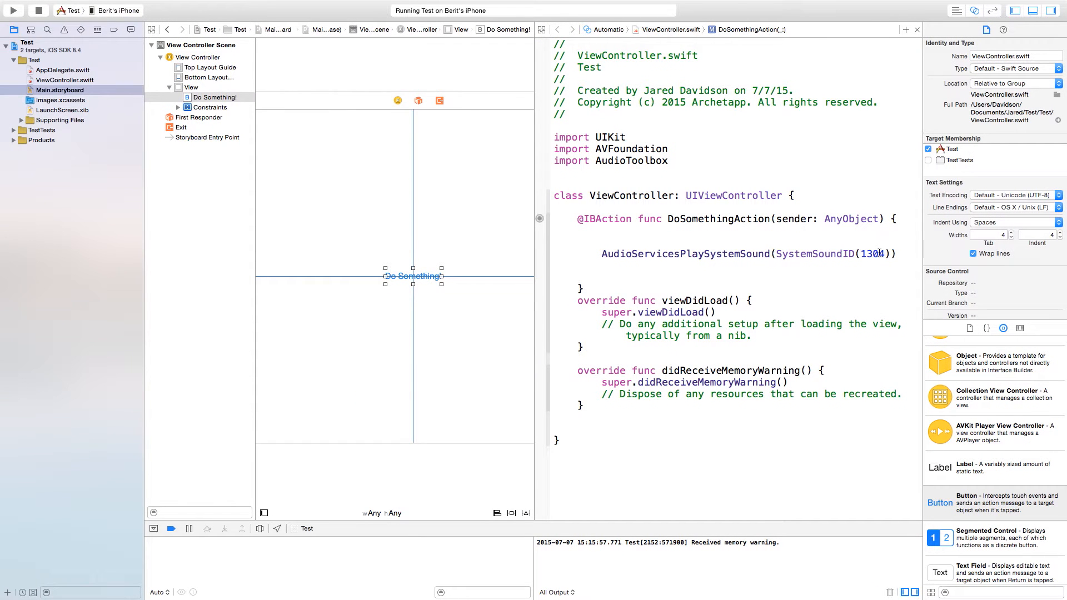
Replace 1304 with kSystemSoundID_Vibrate in the SystemSoundID call and rebuild the app on the iPhone.
{"action": "double_click", "coordinate": [872, 254]}
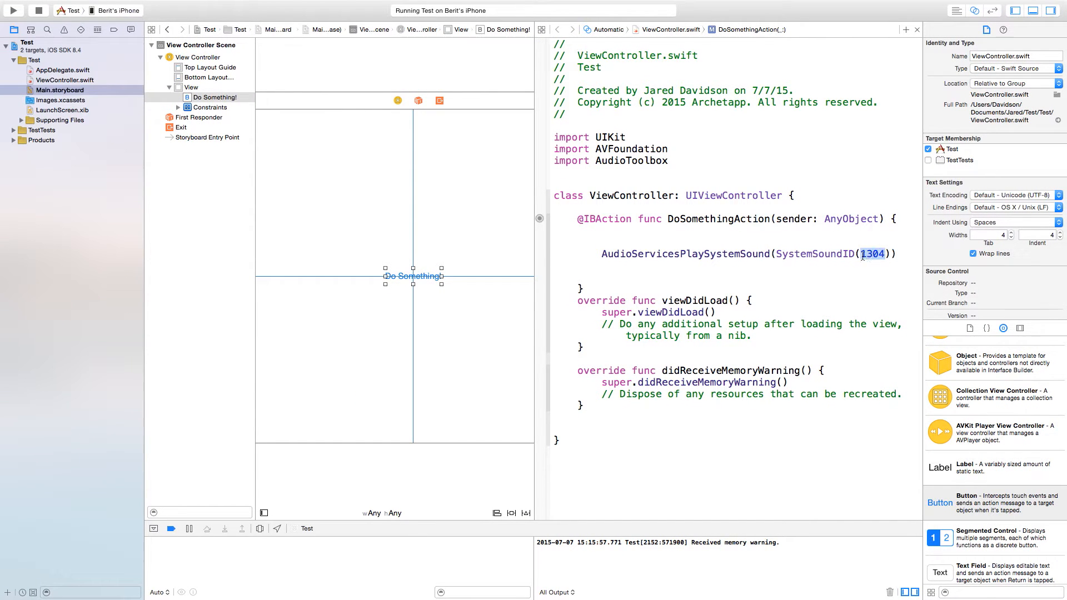
{"action": "type", "text": "kSystemSoundID_Vibrate"}
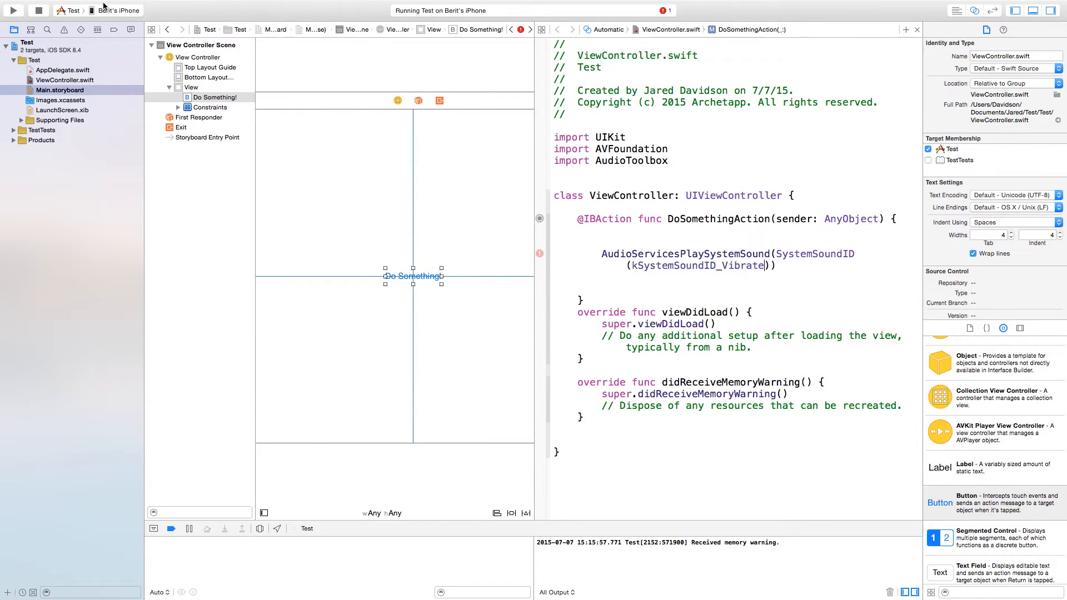
{"action": "left_click", "coordinate": [12, 10]}
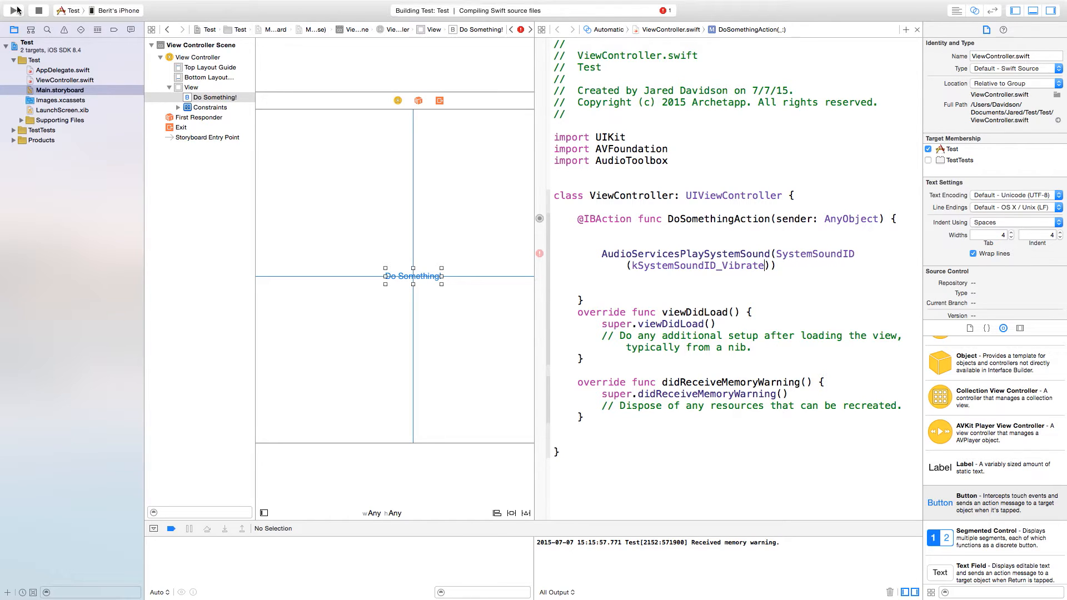